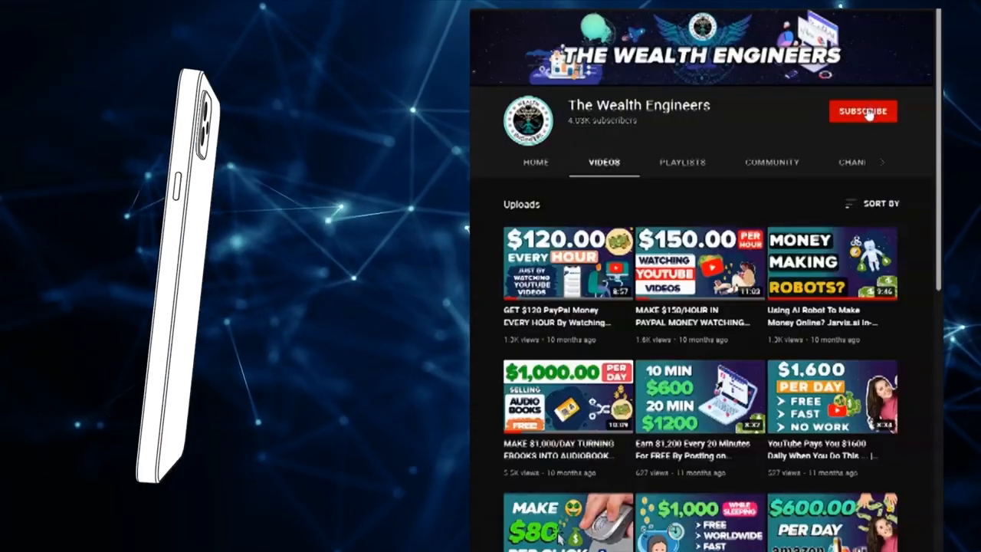
- Subscribe to The Wealth Engineers and scroll down through its uploaded videos
click(863, 111)
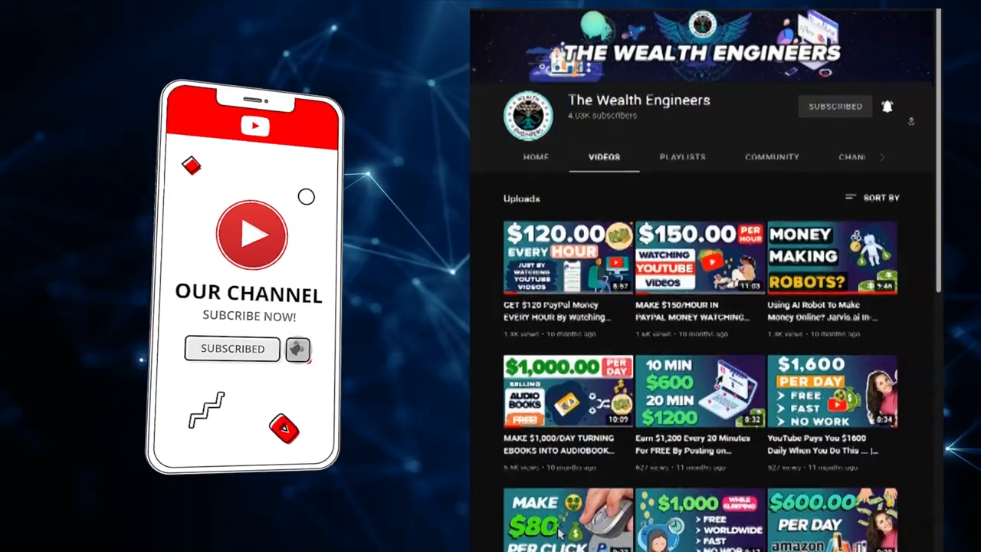
scroll(down, 3)
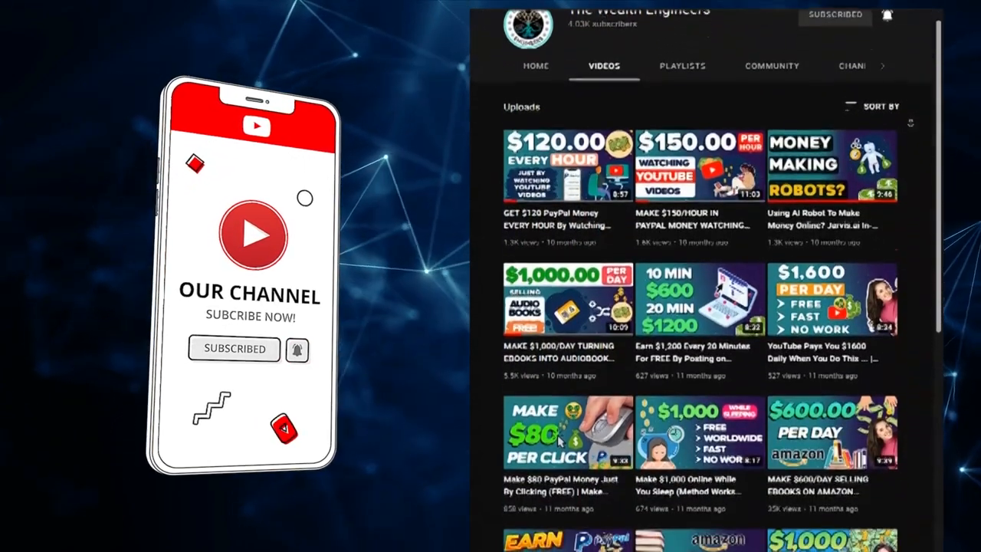
scroll(down, 3)
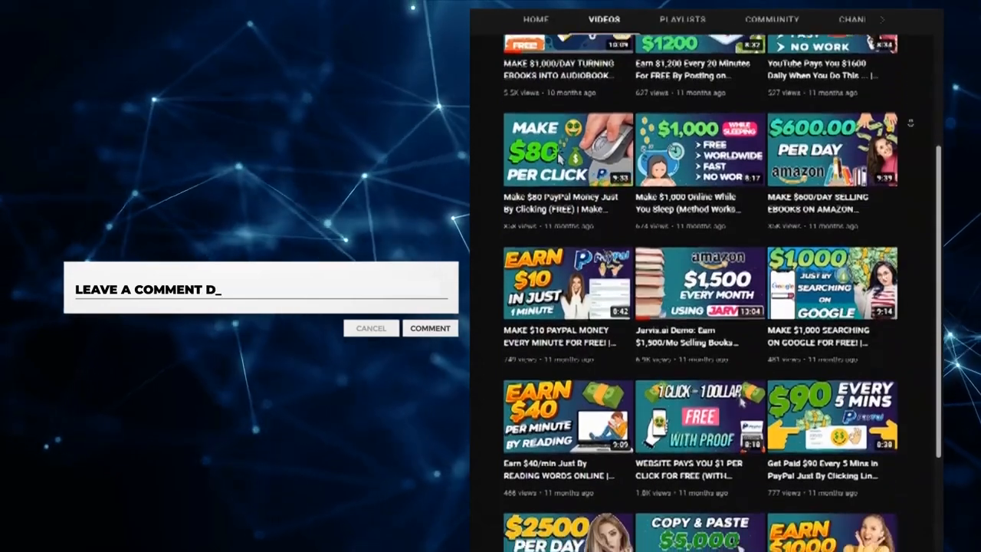
- Finish the comment so it reads 'Leave a comment down below!'
text(OWN BELOW!)
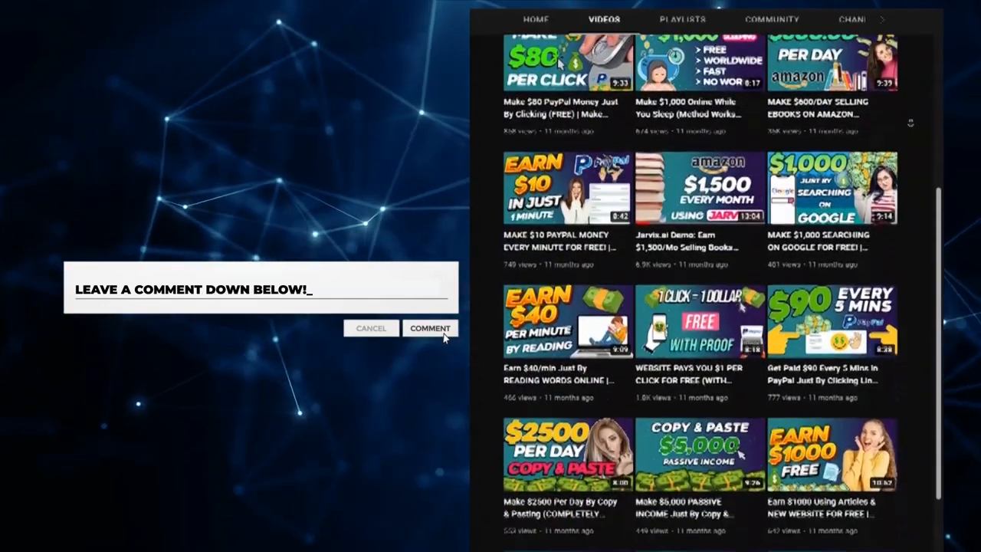